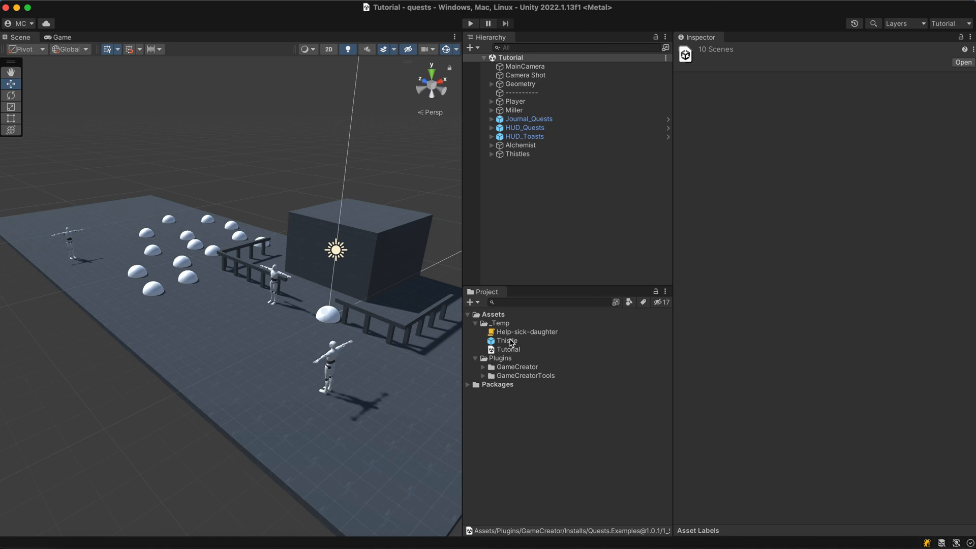
Add a Hotspot with a Point of Interest to the Thistle prefab, targeting the Collect 10 magic thistles task
{"action": "double_click", "coordinate": [505, 340]}
{"action": "type", "text": "hots"}
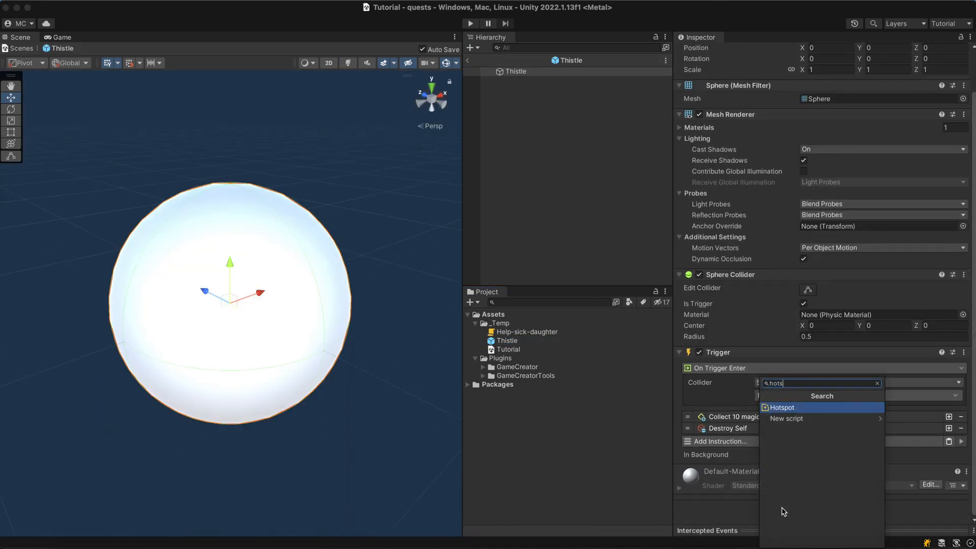
{"action": "left_click", "coordinate": [781, 406]}
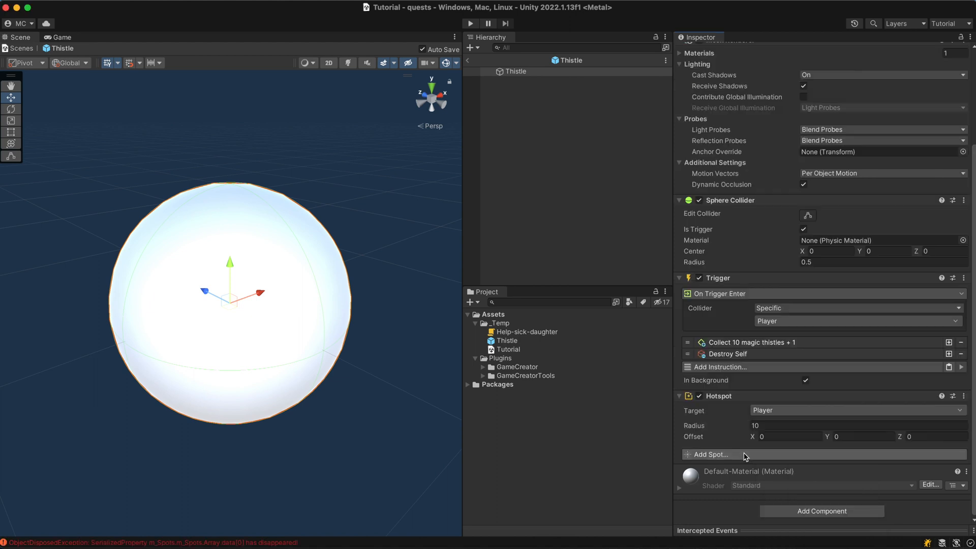
{"action": "left_click", "coordinate": [708, 455]}
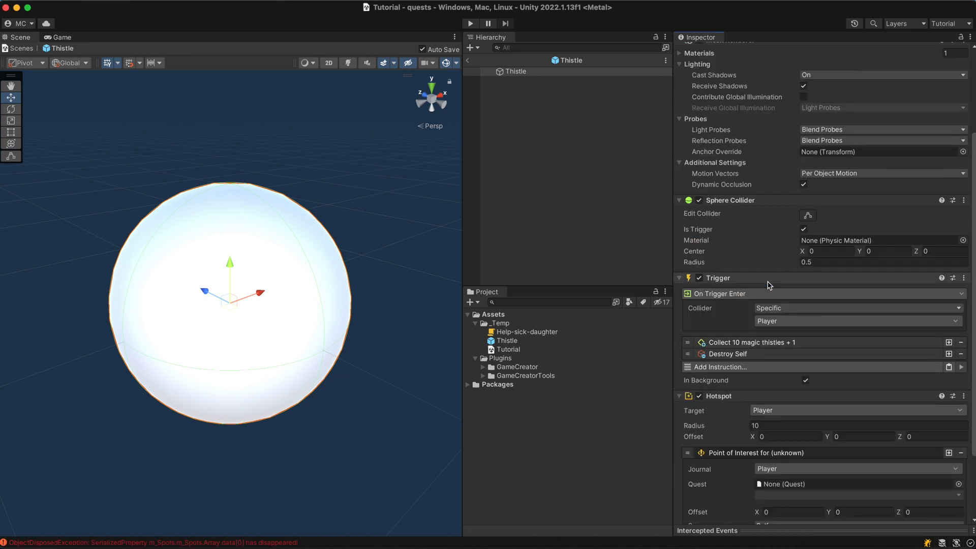
{"action": "scroll", "scroll_direction": "down", "scroll_amount": 3}
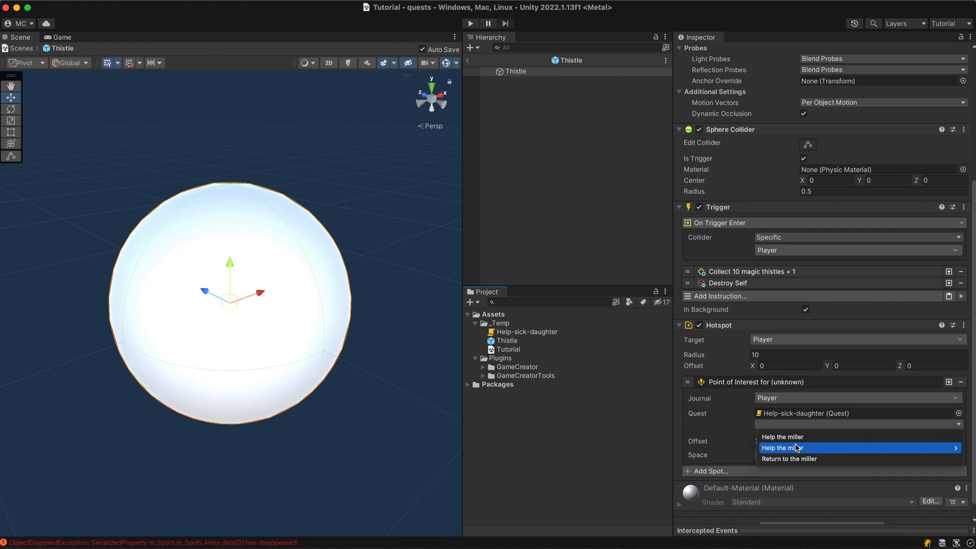
{"action": "left_click", "coordinate": [782, 447]}
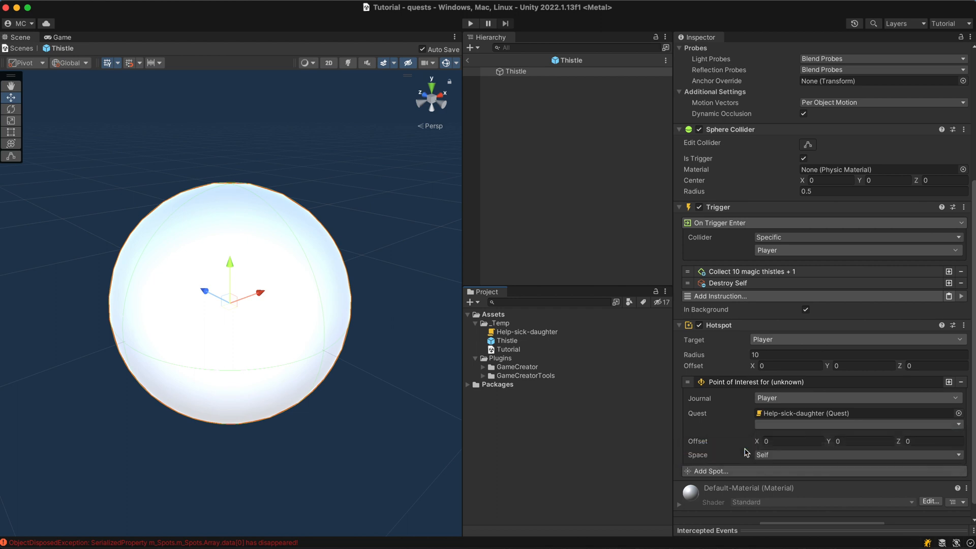
{"action": "left_click", "coordinate": [858, 424]}
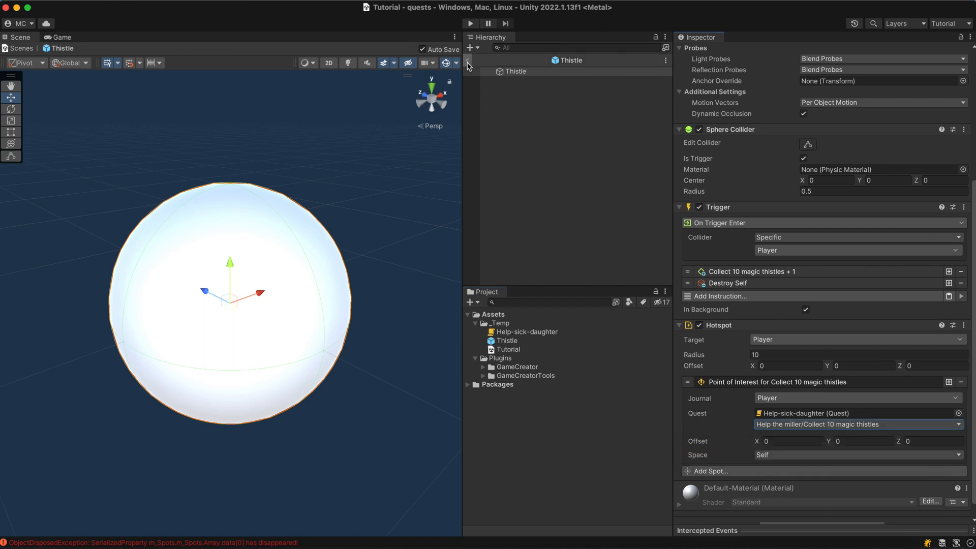
Back in the scene, set the Alchemist's Point of Interest to Help-sick-daughter's Find a bottle of alcohol task
{"action": "left_click", "coordinate": [519, 146]}
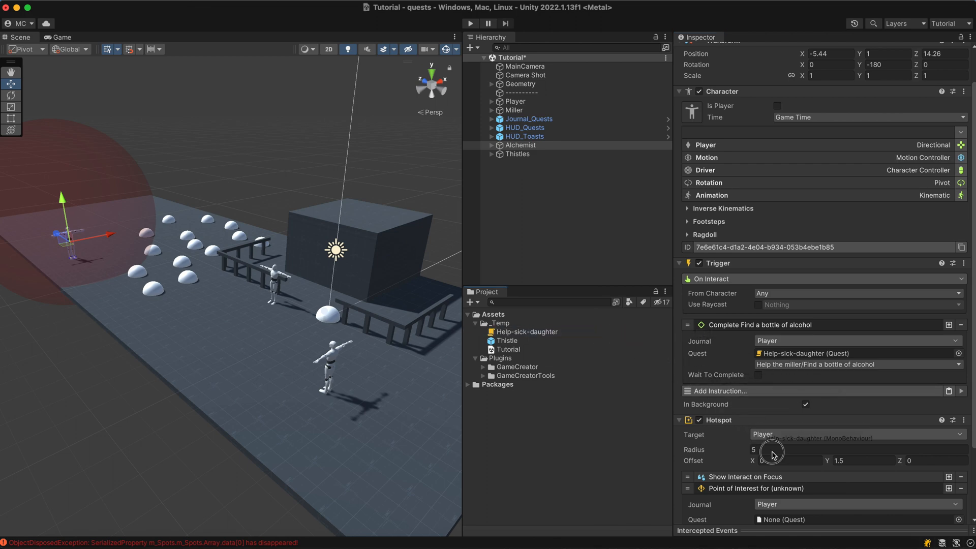
{"action": "scroll", "scroll_direction": "down", "scroll_amount": 3}
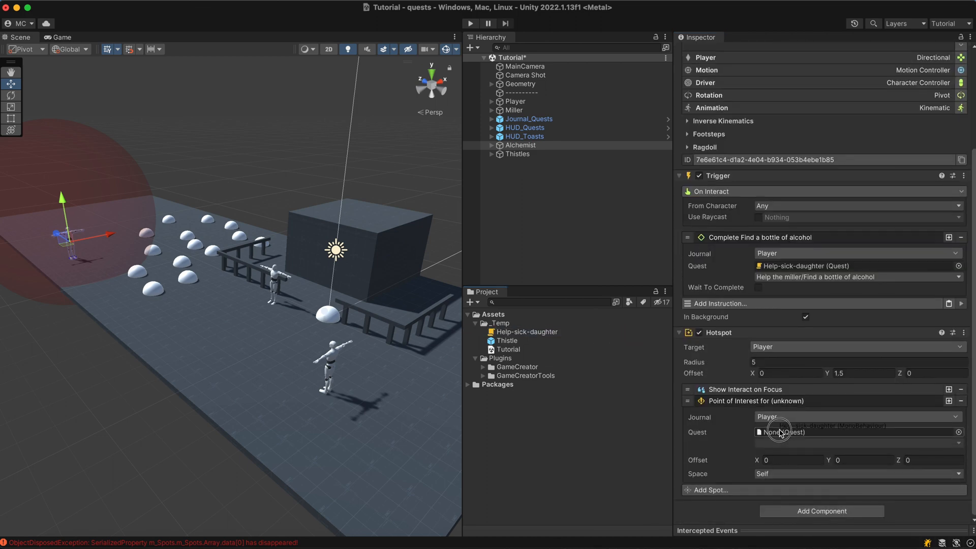
{"action": "left_click", "coordinate": [858, 432]}
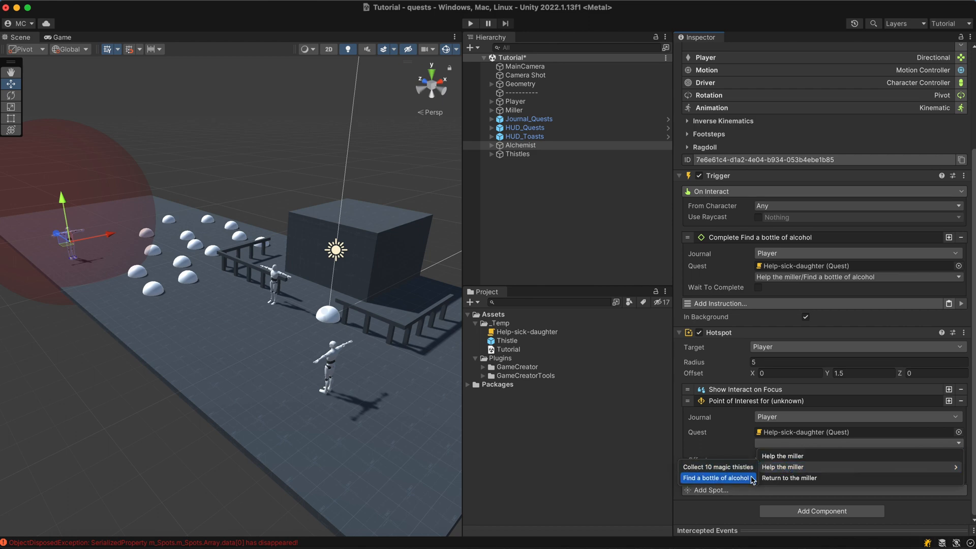
{"action": "left_click", "coordinate": [717, 478]}
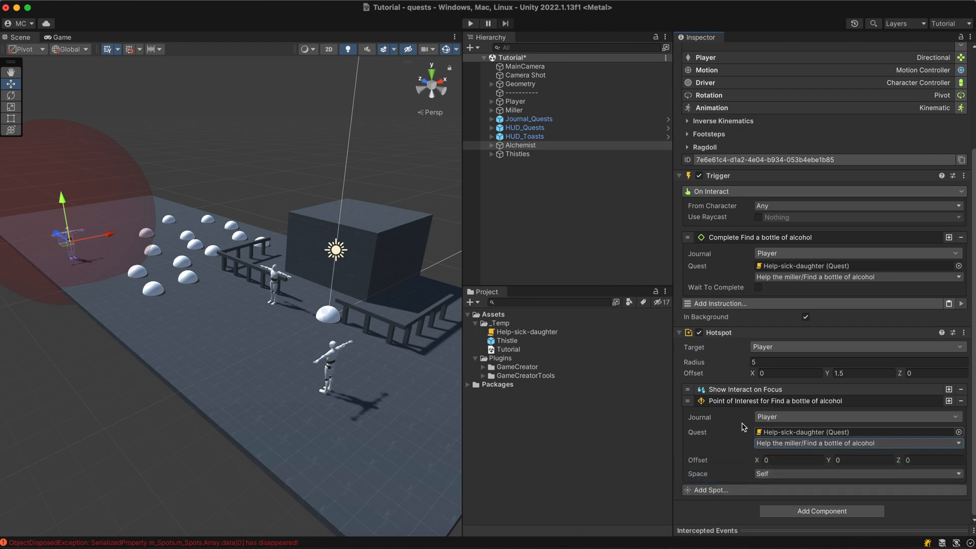
{"action": "scroll", "scroll_direction": "up", "scroll_amount": 3}
{"action": "type", "text": "10"}
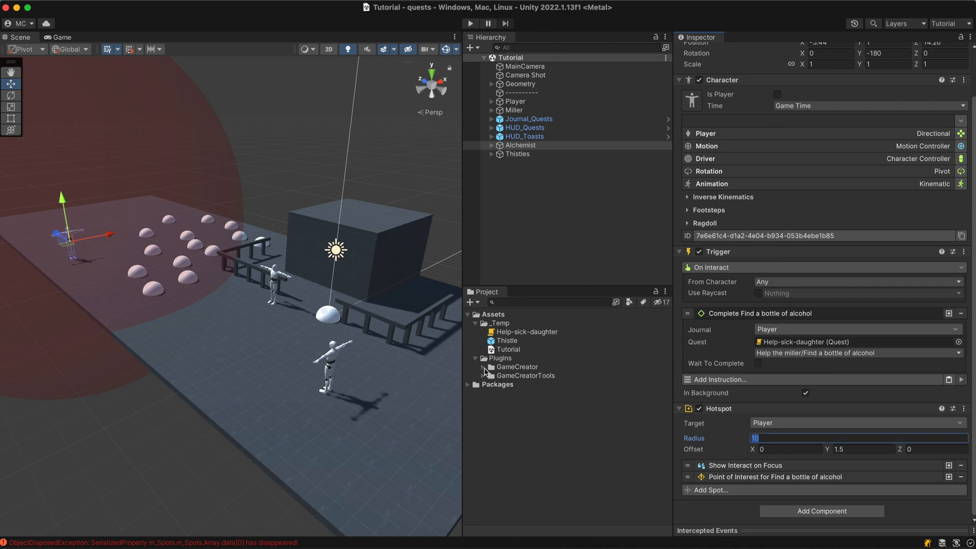
Place the Navigation_Minimap prefab in the Hierarchy and start play mode to see the minimap markers
{"action": "left_click", "coordinate": [476, 366]}
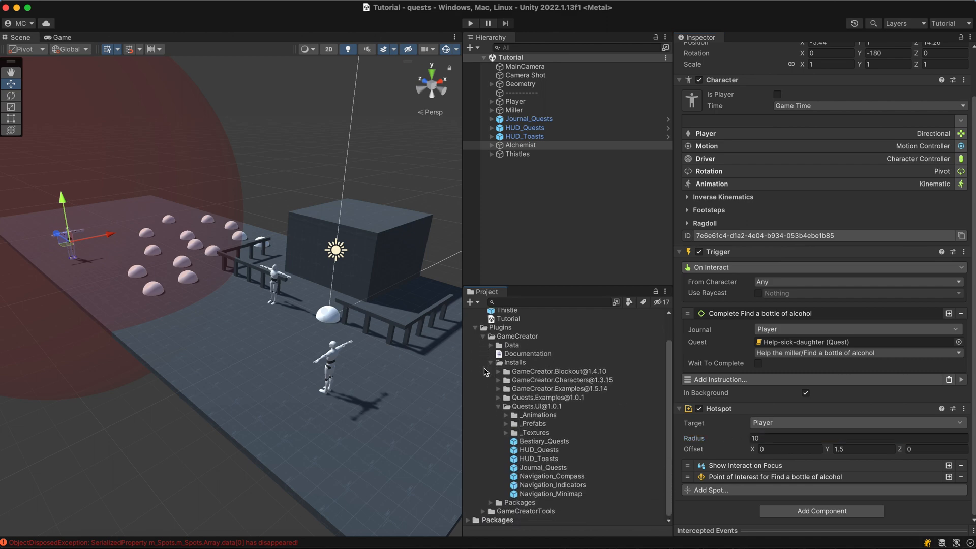
{"action": "left_click", "coordinate": [550, 494]}
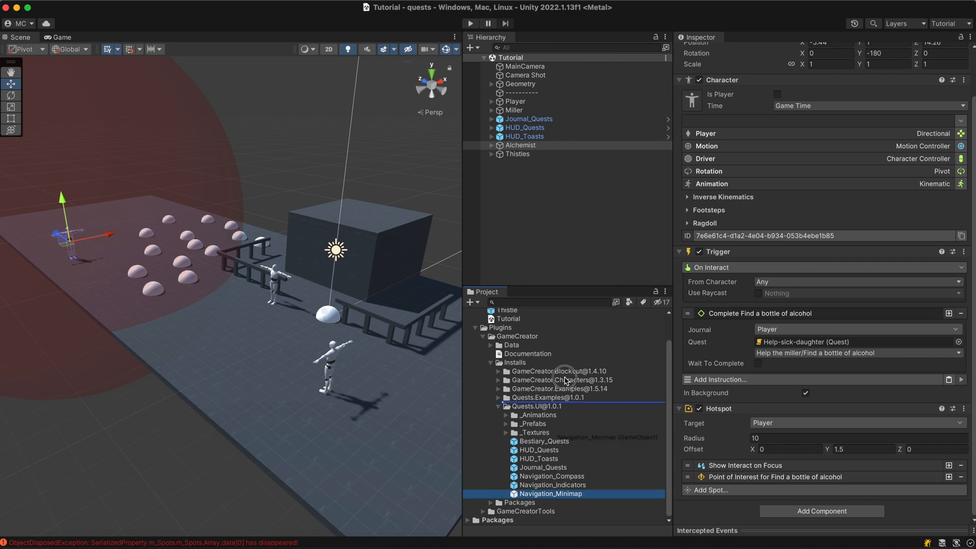
{"action": "left_click", "coordinate": [471, 24]}
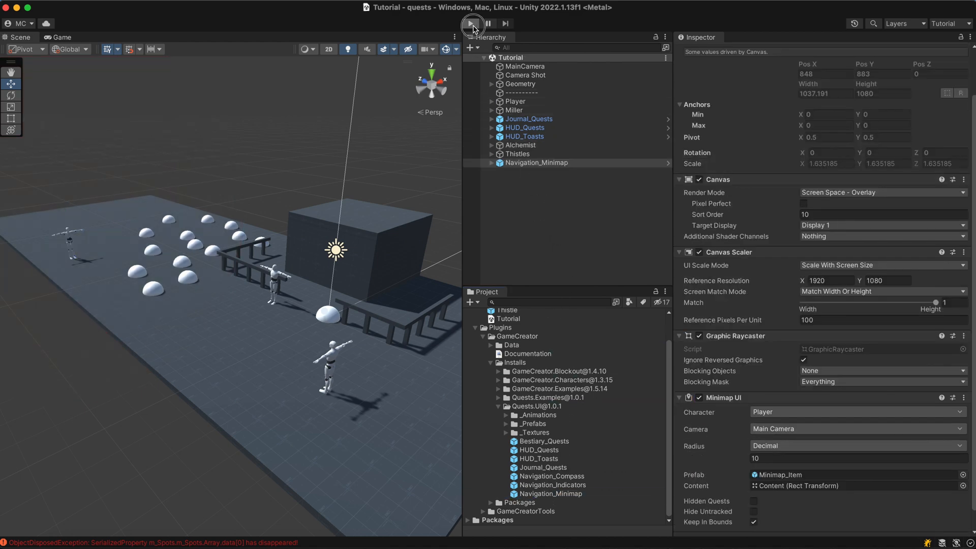
{"action": "left_click", "coordinate": [472, 23]}
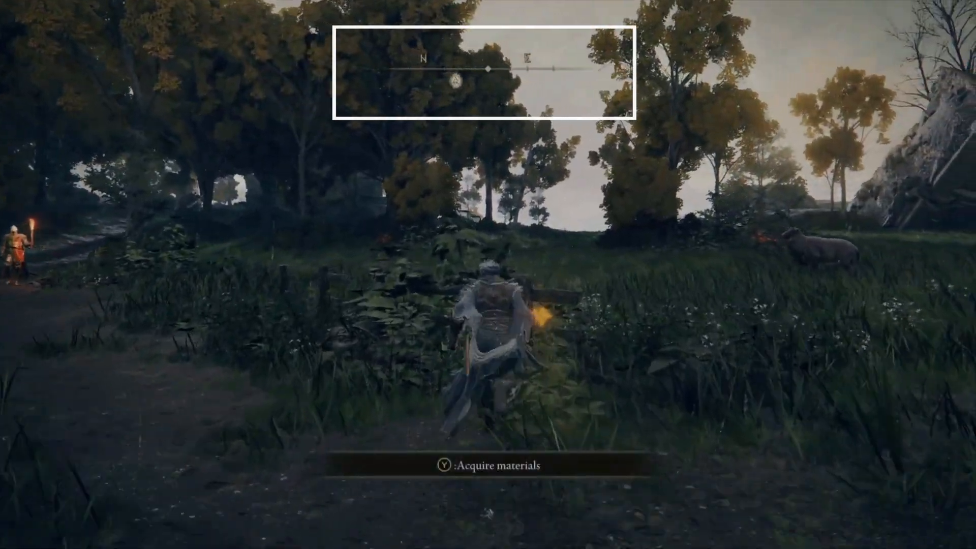
{"action": "key", "text": "y"}
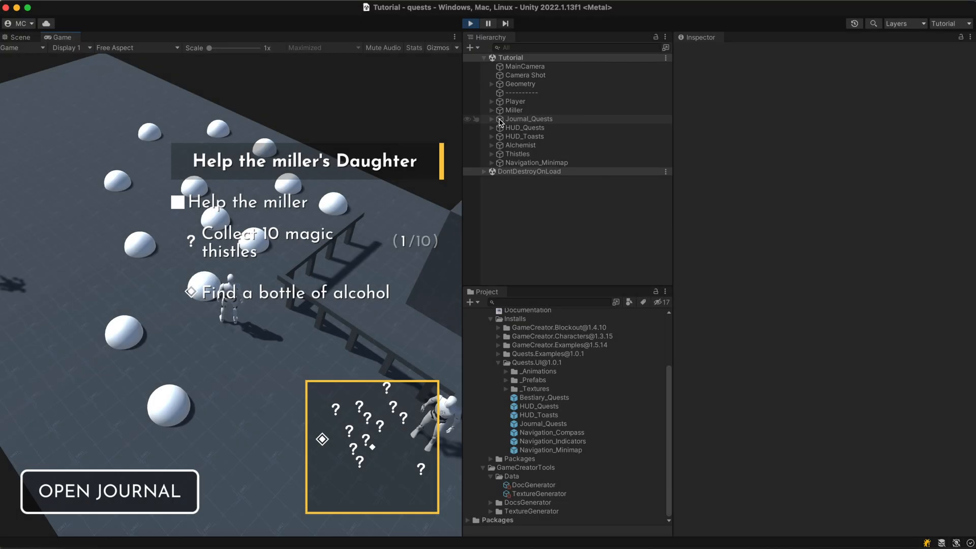
Drop the Navigation_Compass prefab into the running scene so quest markers show on the compass
{"action": "left_click", "coordinate": [550, 433]}
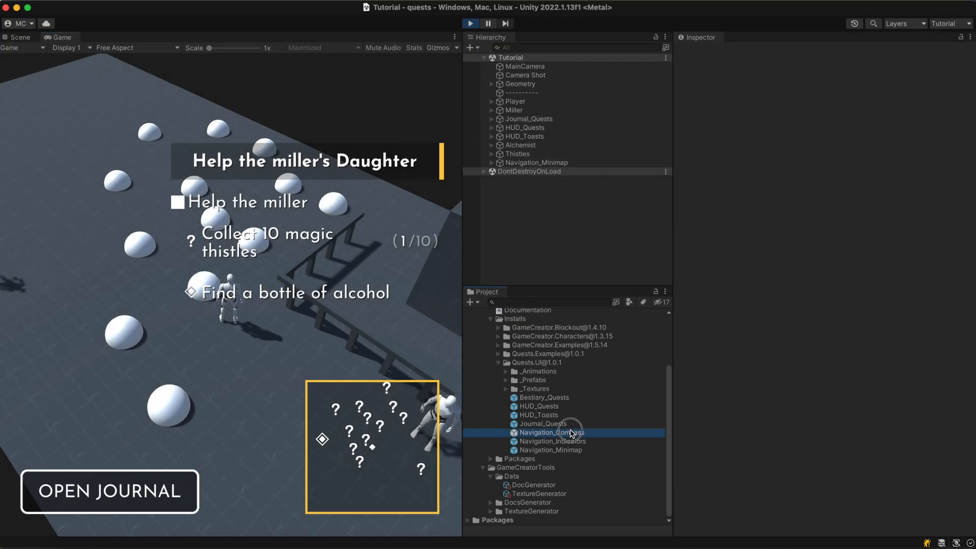
{"action": "left_click", "coordinate": [551, 433]}
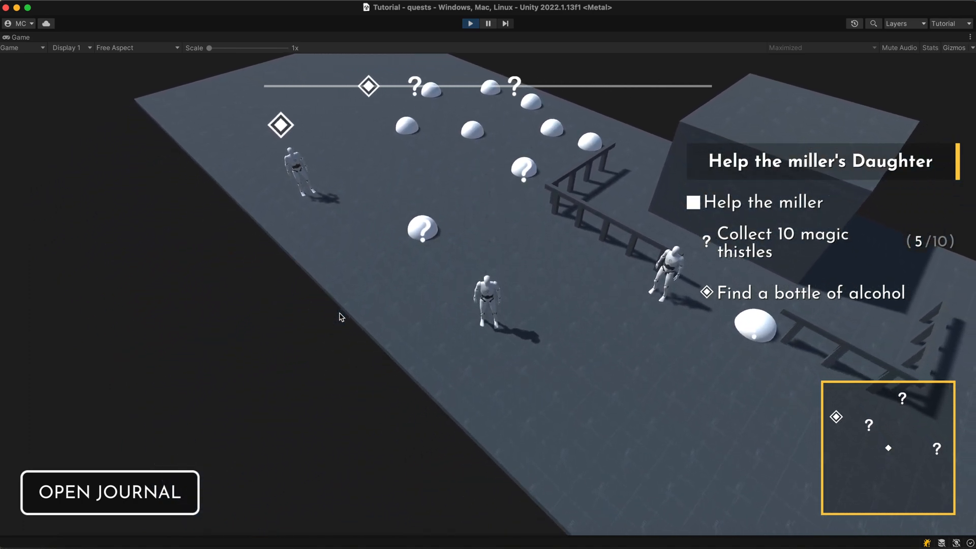
{"action": "mouse_move", "coordinate": [465, 43]}
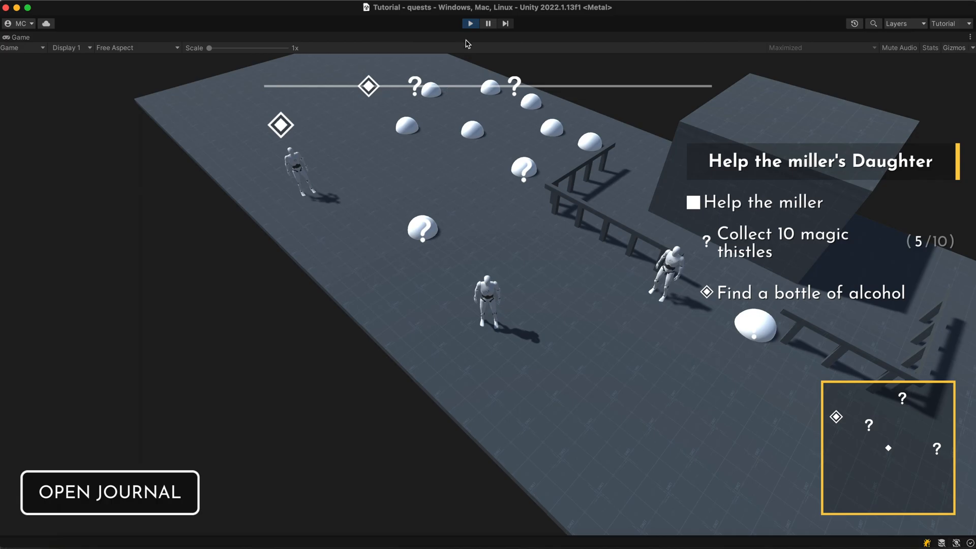
Stop play mode and inspect the Find a bottle of alcohol task in the Help-sick-daughter quest asset
{"action": "left_click", "coordinate": [470, 23]}
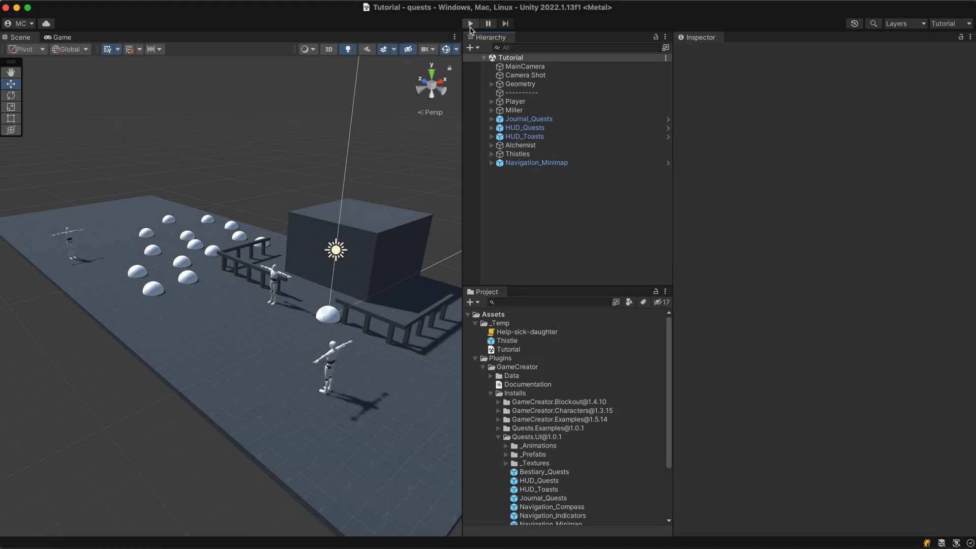
{"action": "left_click", "coordinate": [525, 331]}
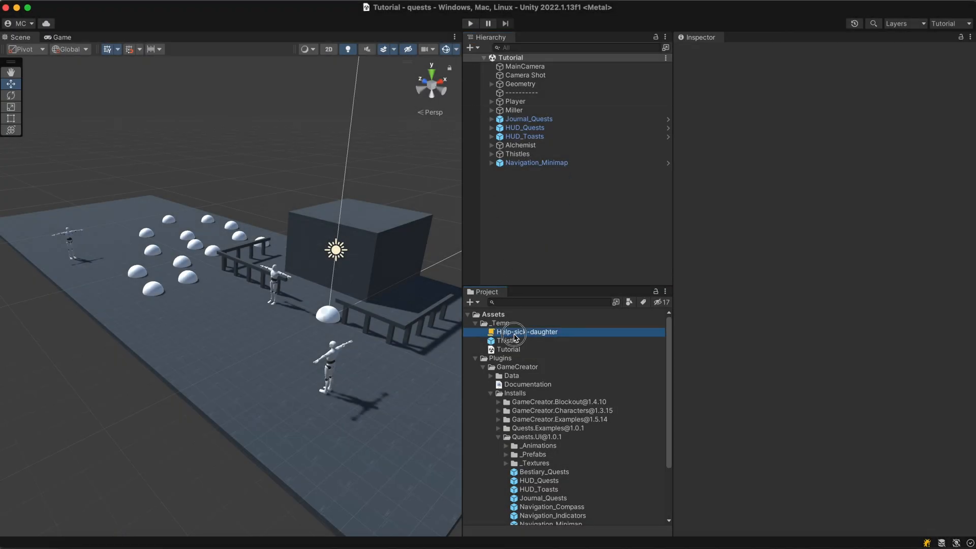
{"action": "left_click", "coordinate": [526, 332]}
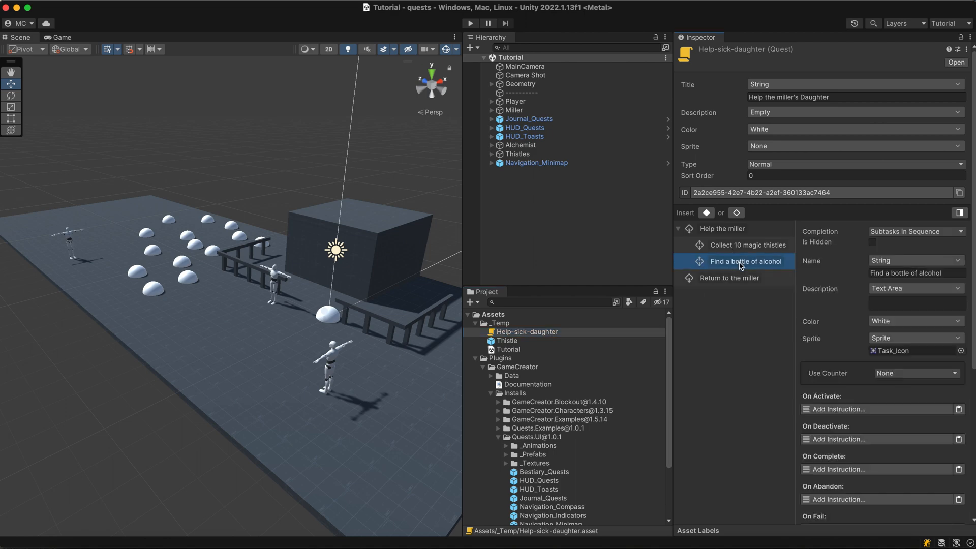
{"action": "left_click", "coordinate": [734, 245]}
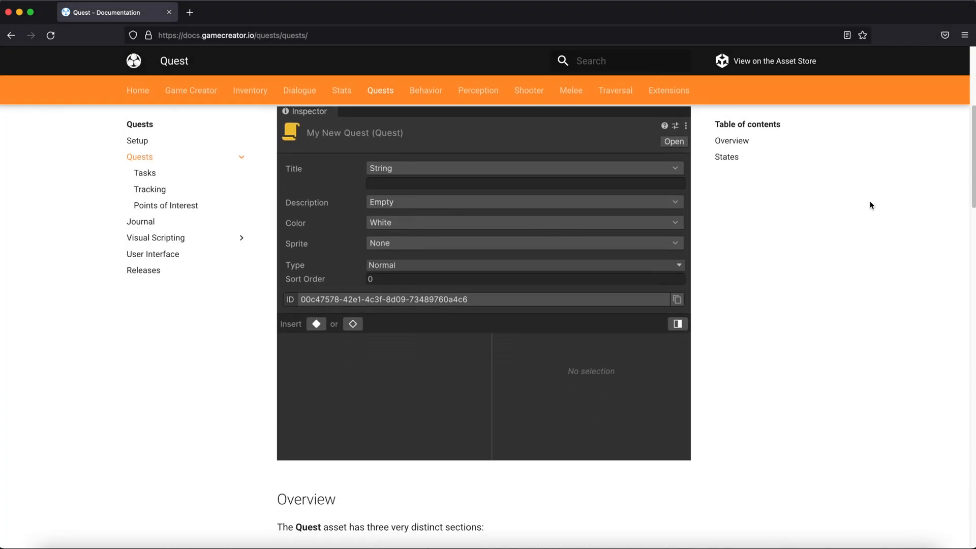
Scroll through the Overview of the Game Creator Quest documentation page
{"action": "scroll", "scroll_direction": "down", "scroll_amount": 3}
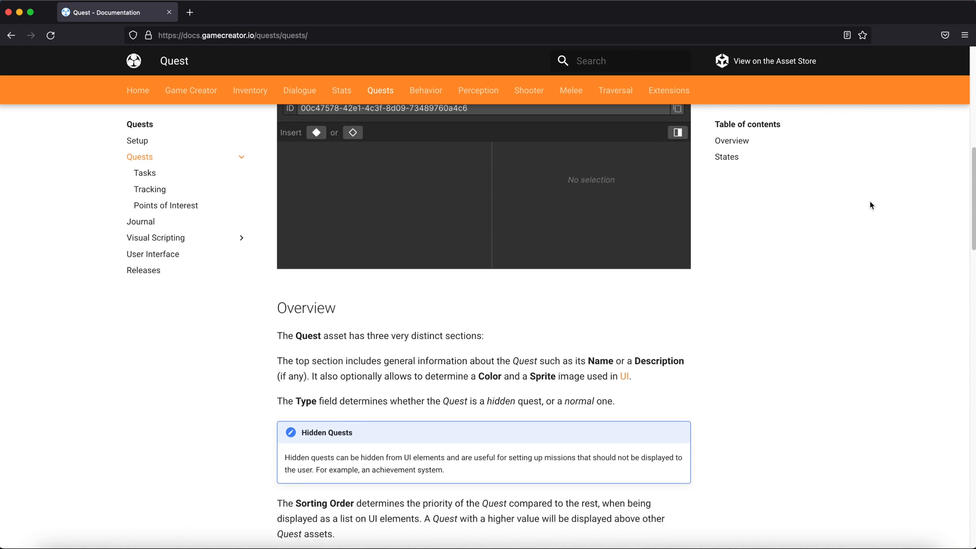
{"action": "scroll", "scroll_direction": "down", "scroll_amount": 3}
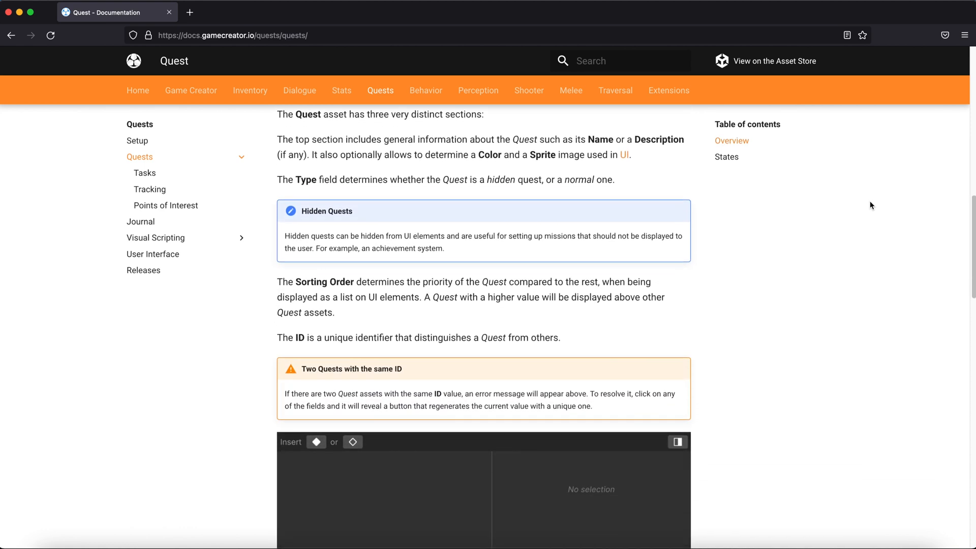
{"action": "scroll", "scroll_direction": "down", "scroll_amount": 3}
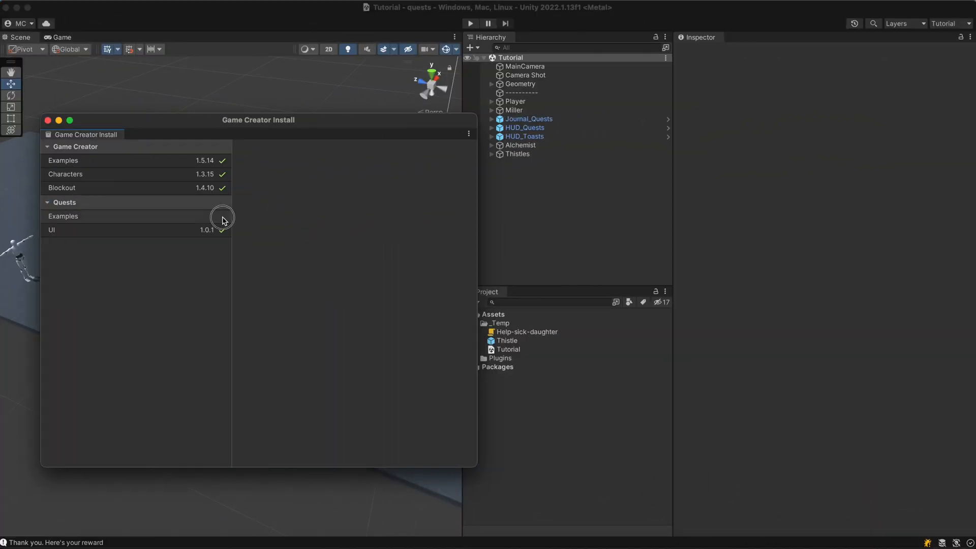
Select the Quests Examples package and install version 1.0.1
{"action": "left_click", "coordinate": [63, 216]}
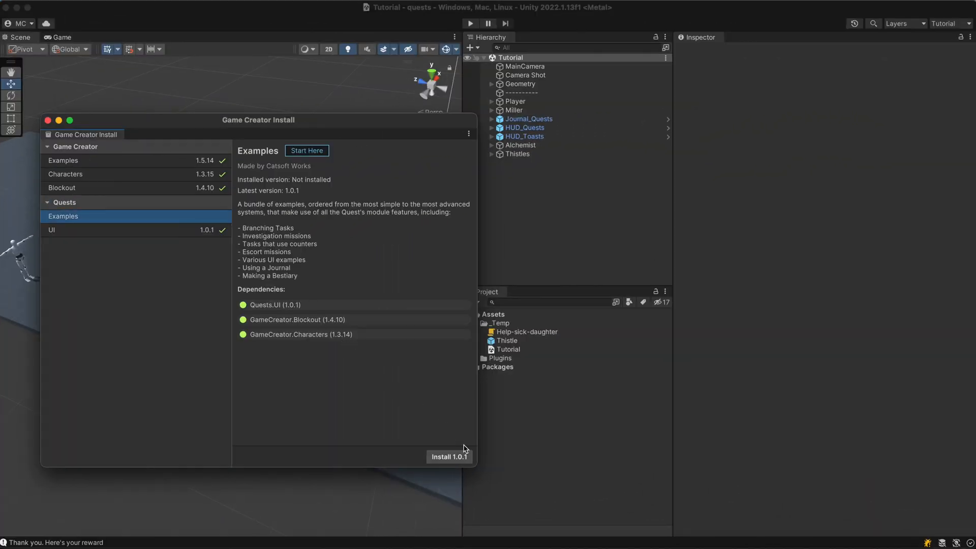
{"action": "left_click", "coordinate": [448, 456]}
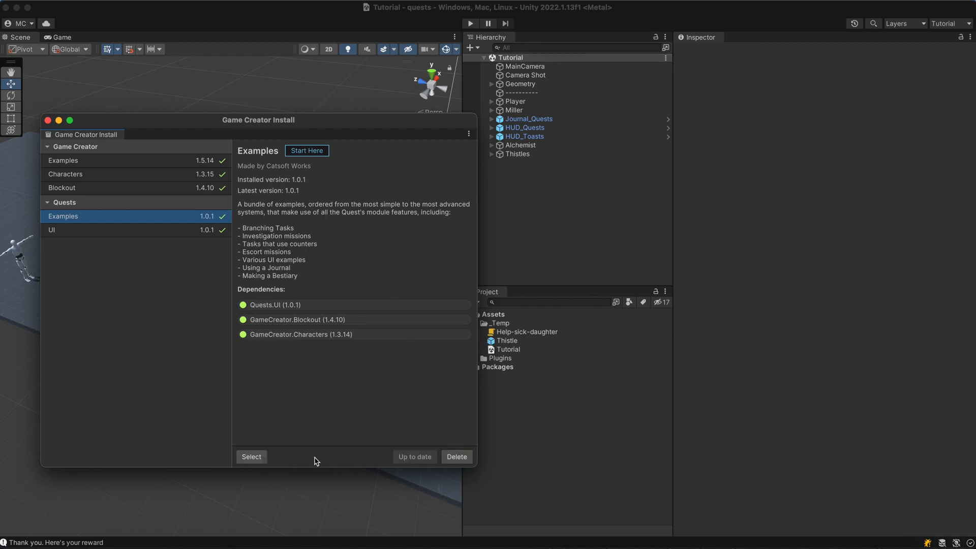